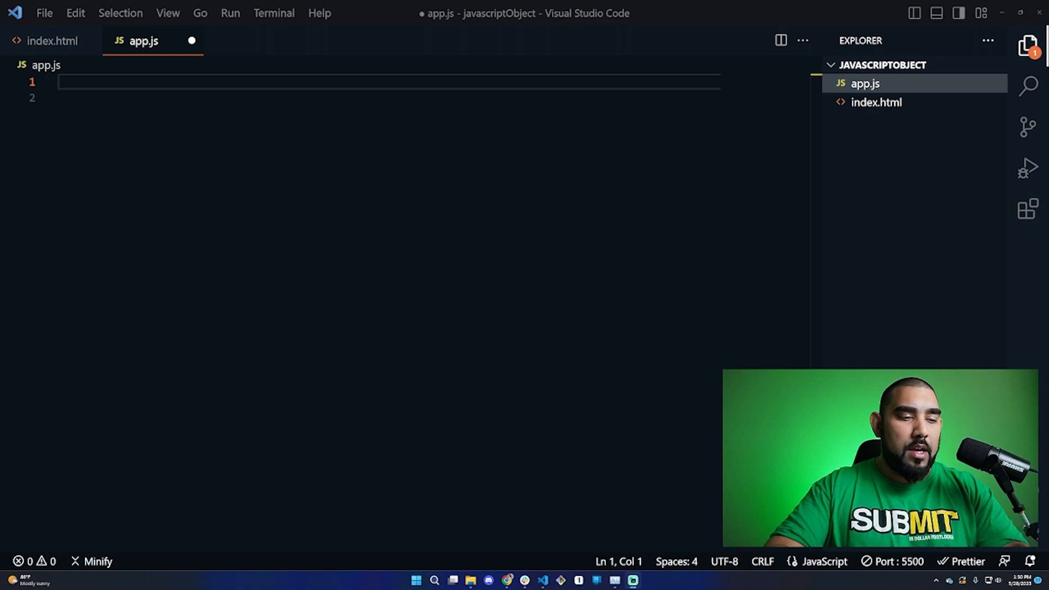
Declare const phone with brand ['Samsung','Apple','Google'] and quantity [1,2,3] in app.js.
type("const phone = {")
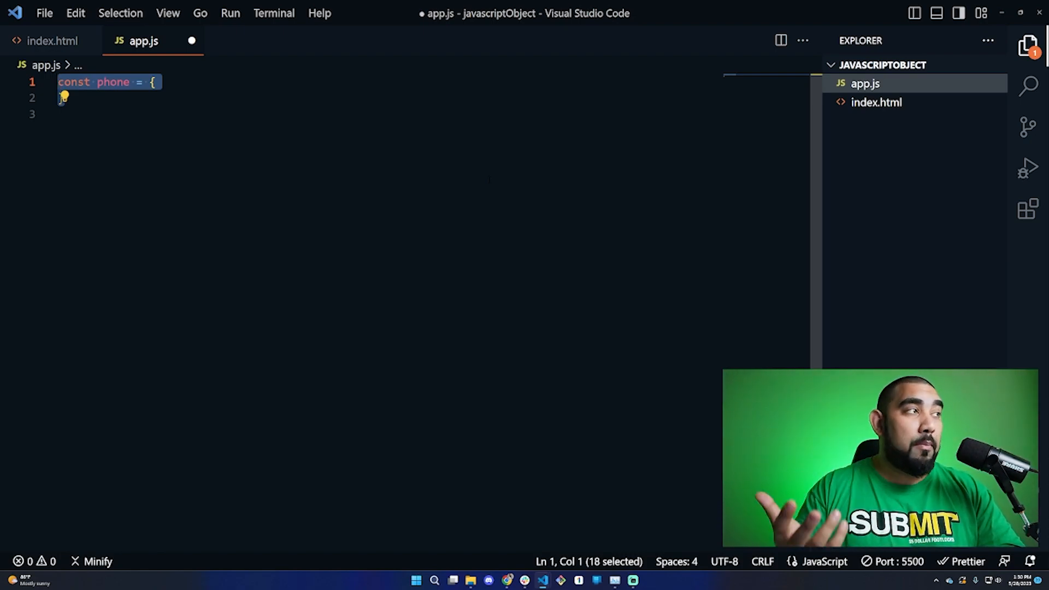
type("brand: ['Samsung', 'Apple', 'Google'],")
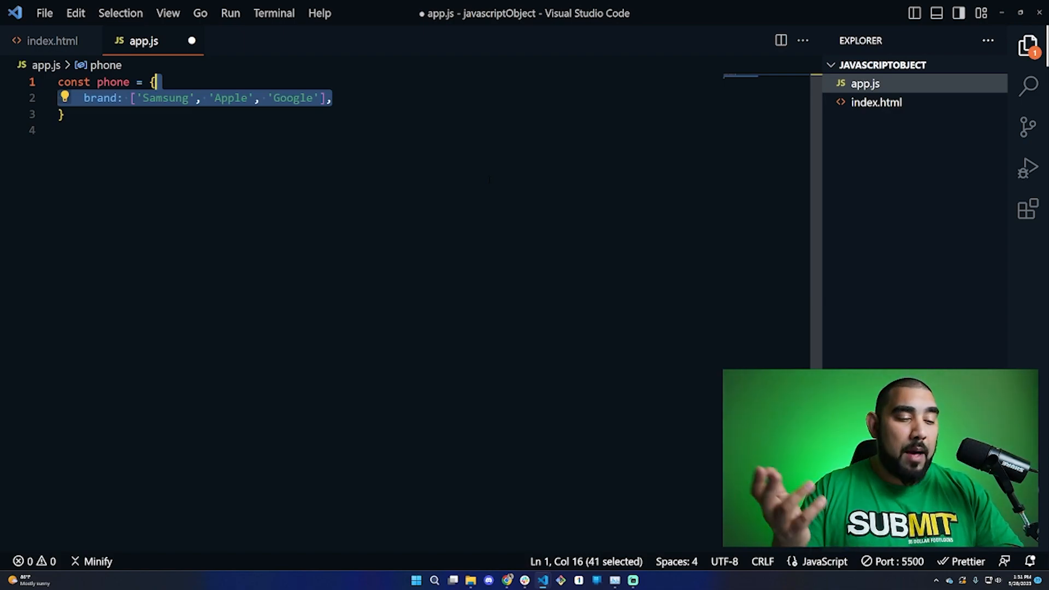
type("quantity: [1,2,3],")
type("howManyGooglePhones: function(){")
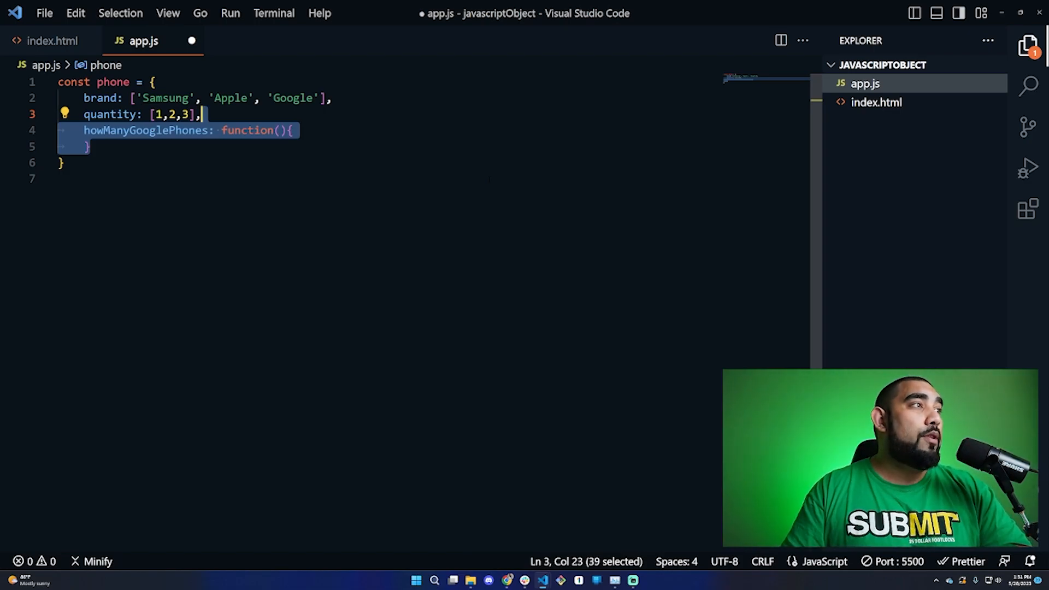
Make howManyGooglePhones alert "There are " + this.quantity[1] + this.brand[2] + " phones available.".
type("alert(\"There are \" + this.quantity[1] + ' ' + this.brand[2] + \" phones available.\");")
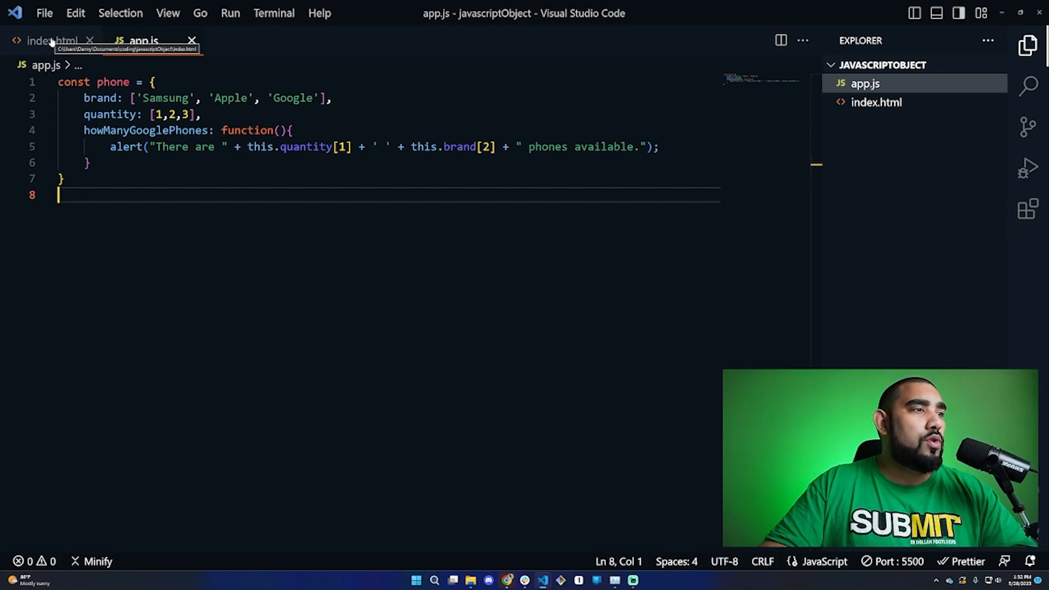
Serve index.html with Live Server, showing a blank page, and return to app.js.
left_click(43, 41)
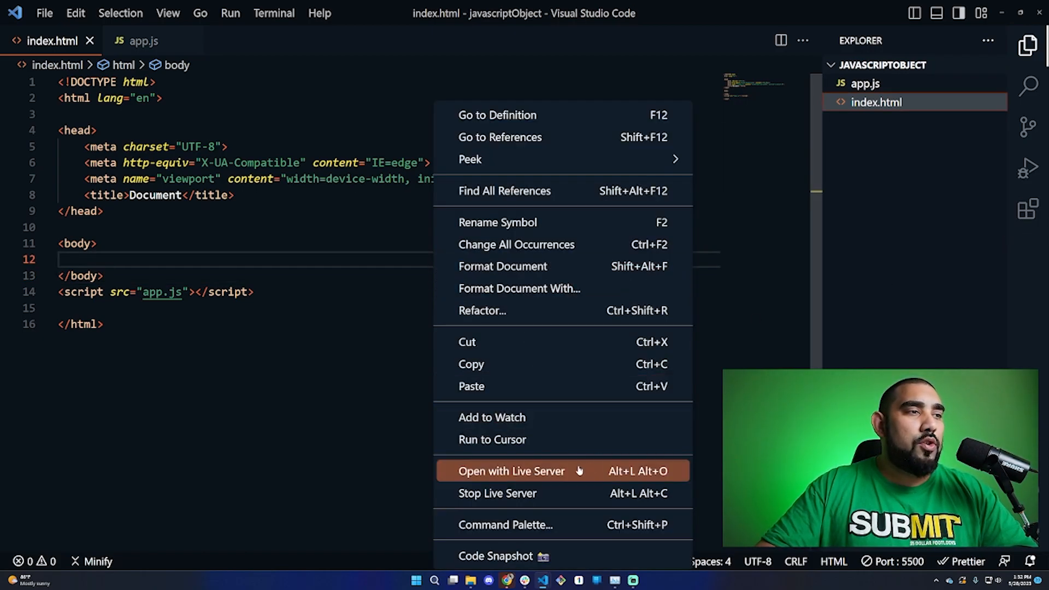
left_click(510, 471)
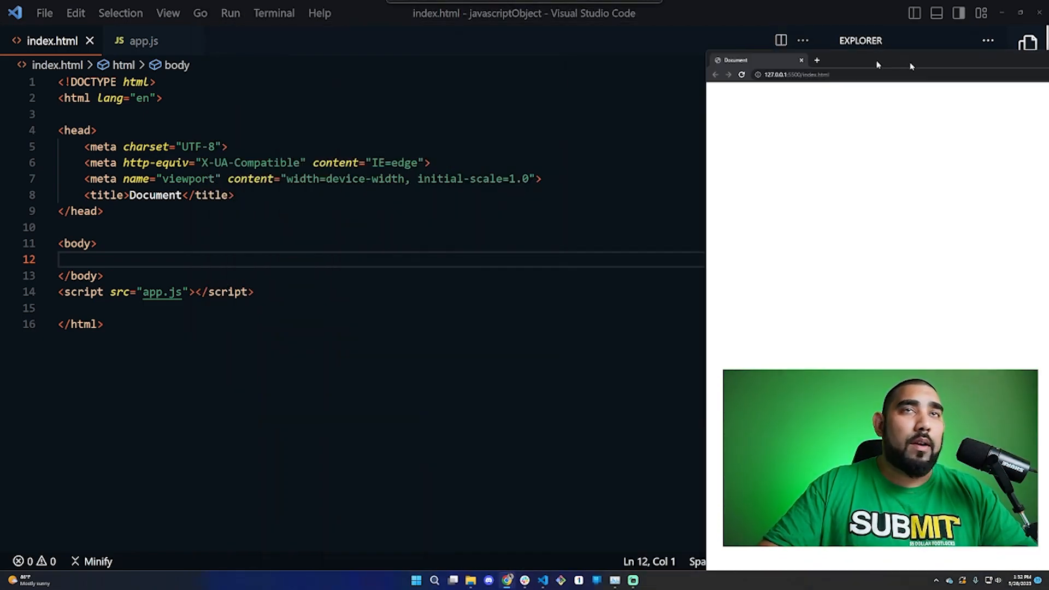
left_click(146, 41)
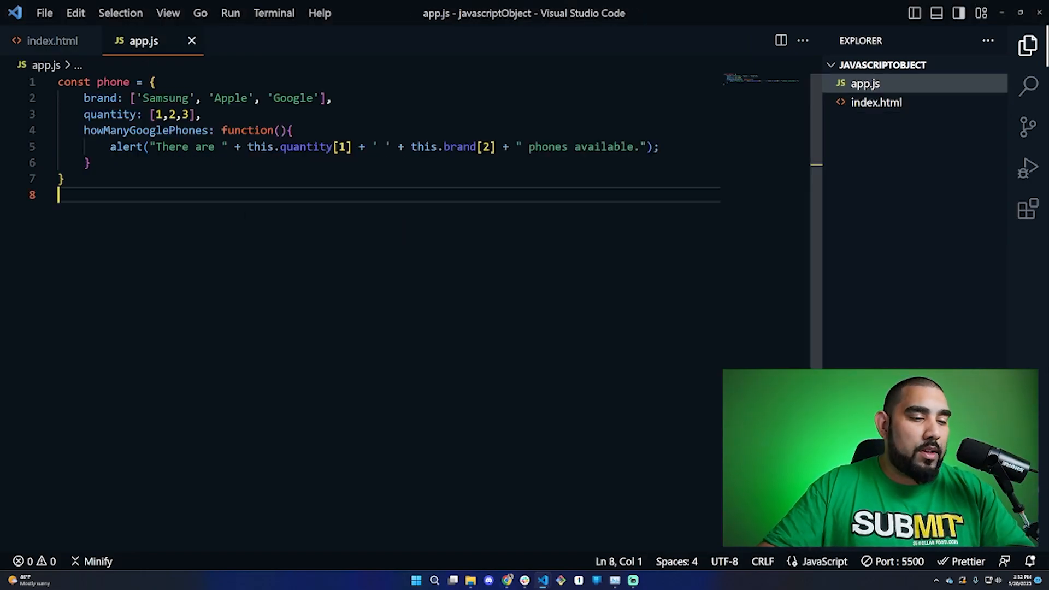
Add phone.howManyGooglePhones(); below the phone object in app.js.
type("phone.howManyGooglePhones();")
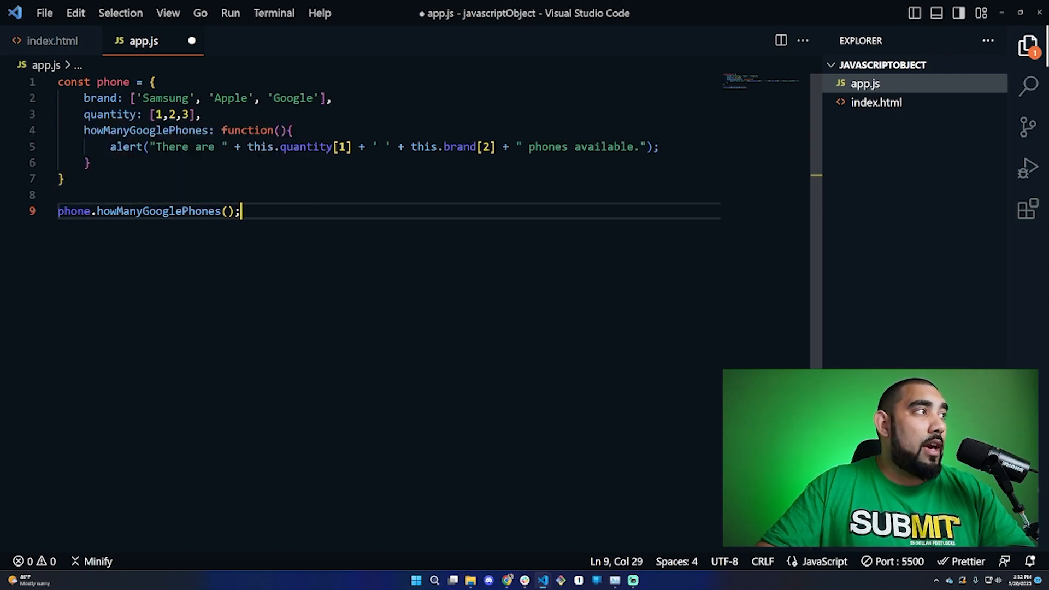
double_click(73, 211)
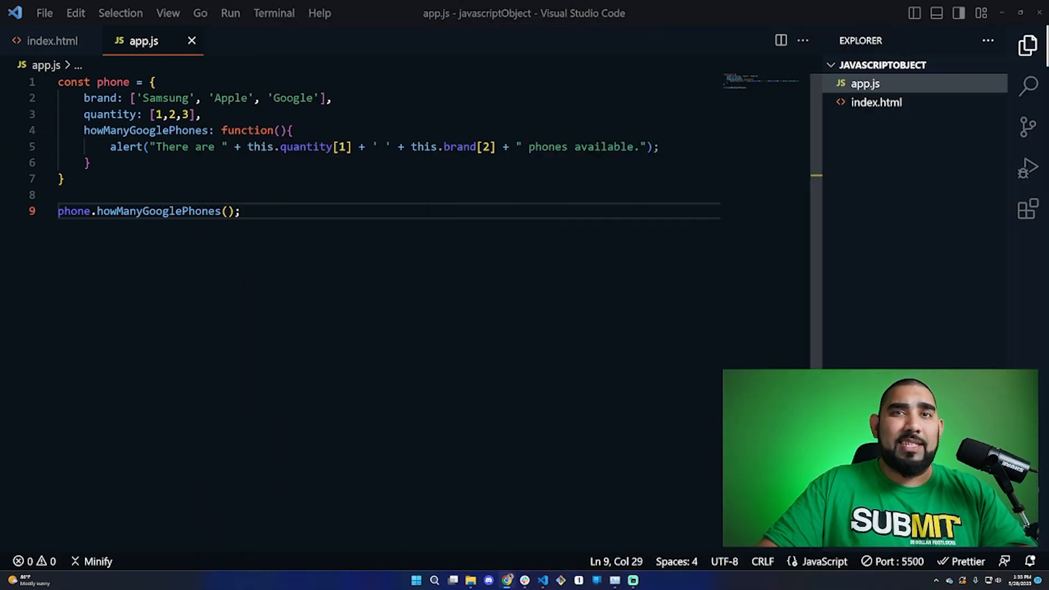
Change quantity to 8, dismiss the 8-phones browser alert, and edit the brand index.
left_click(341, 148)
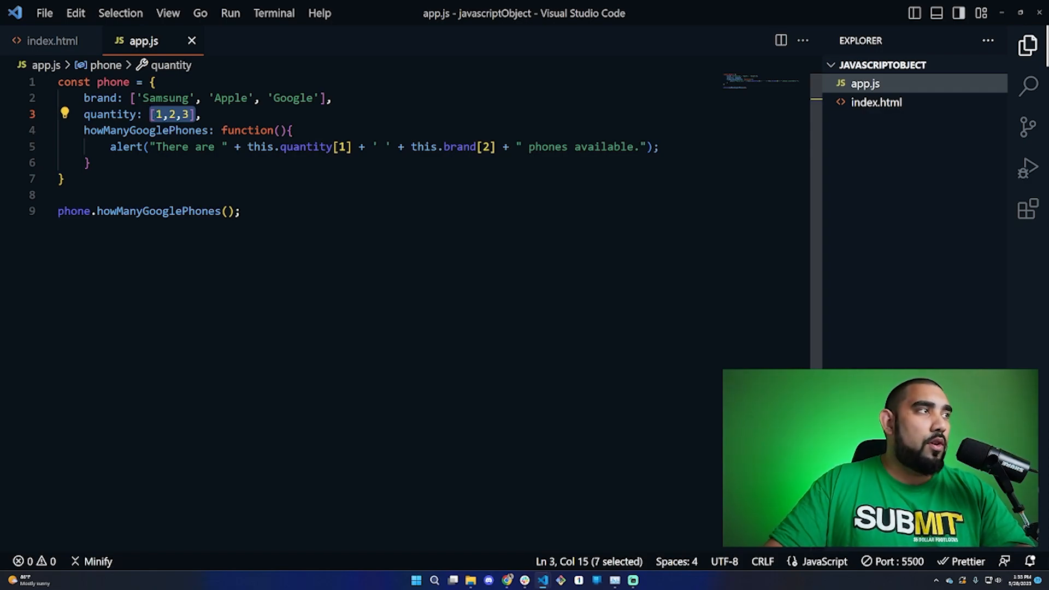
type("8")
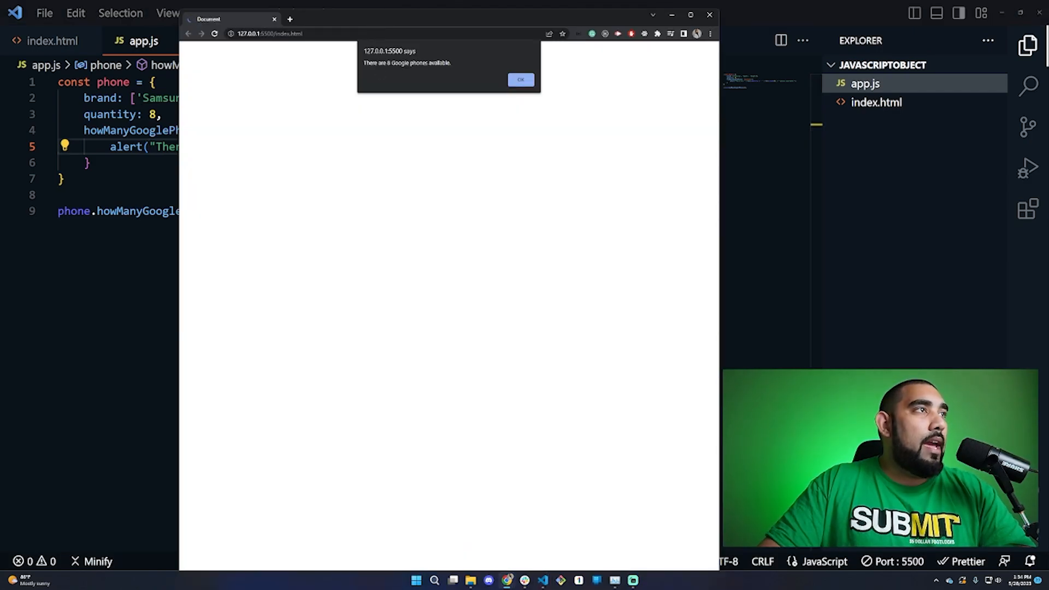
left_click(521, 79)
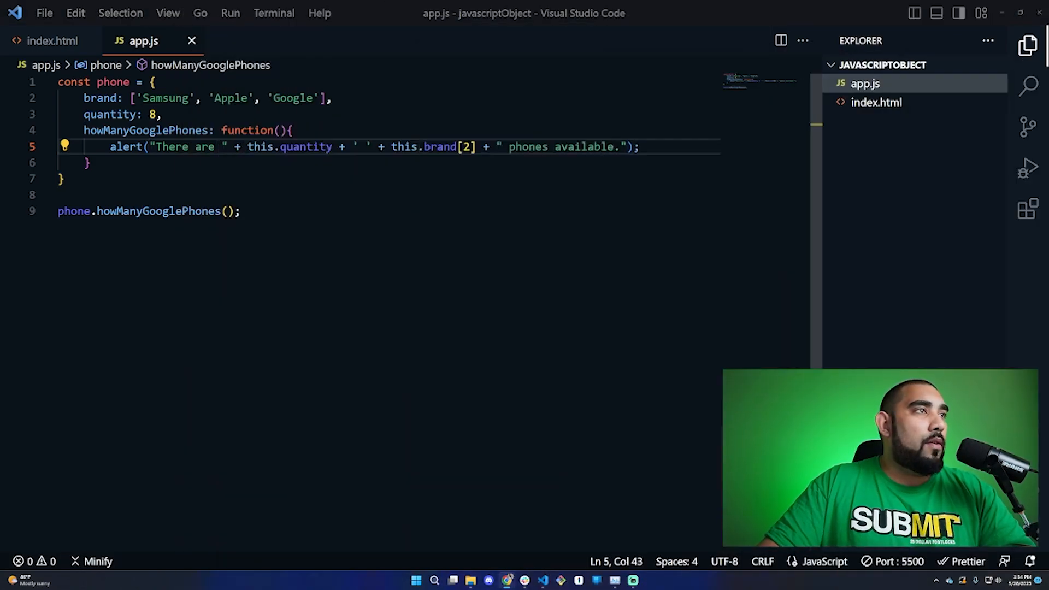
key("Backspace")
type("0")
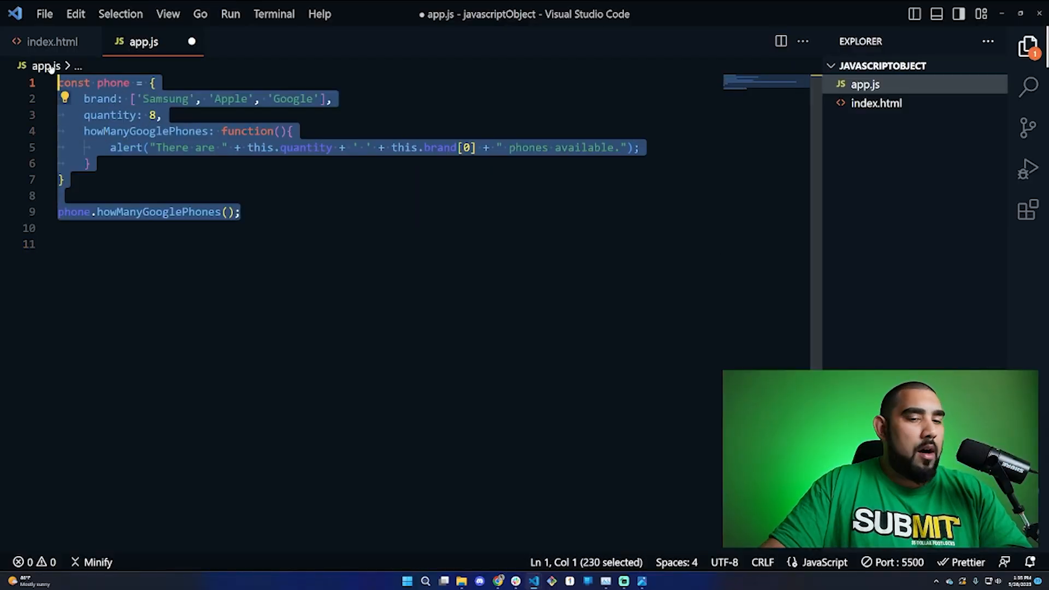
Comment out the phone code and add const employee with fullName returning firstName + ' ' + lastName.
key("Ctrl+/")
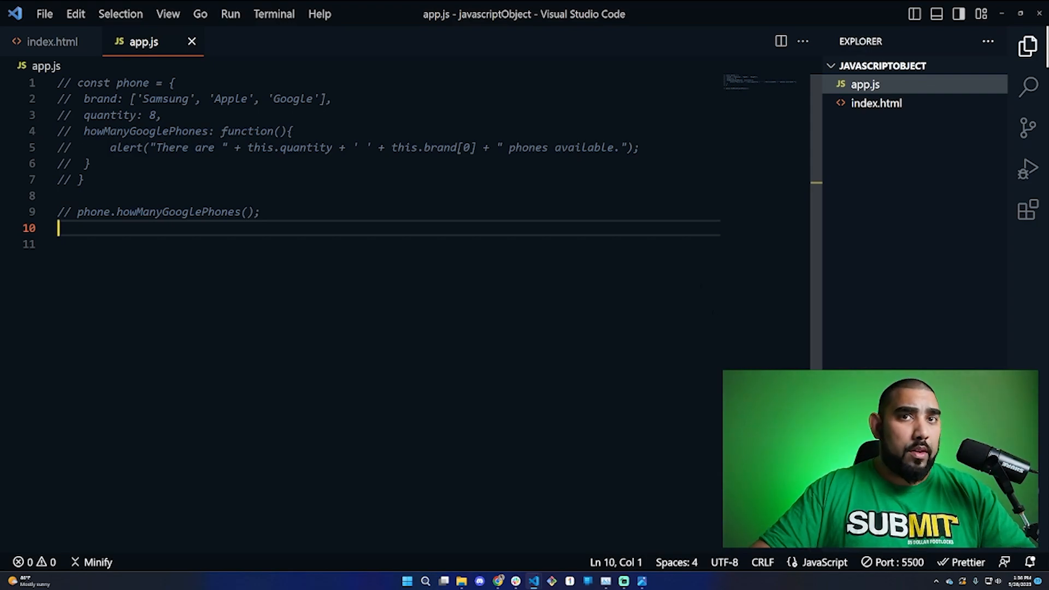
type("const employee = {")
type("lastName: 'Doe',")
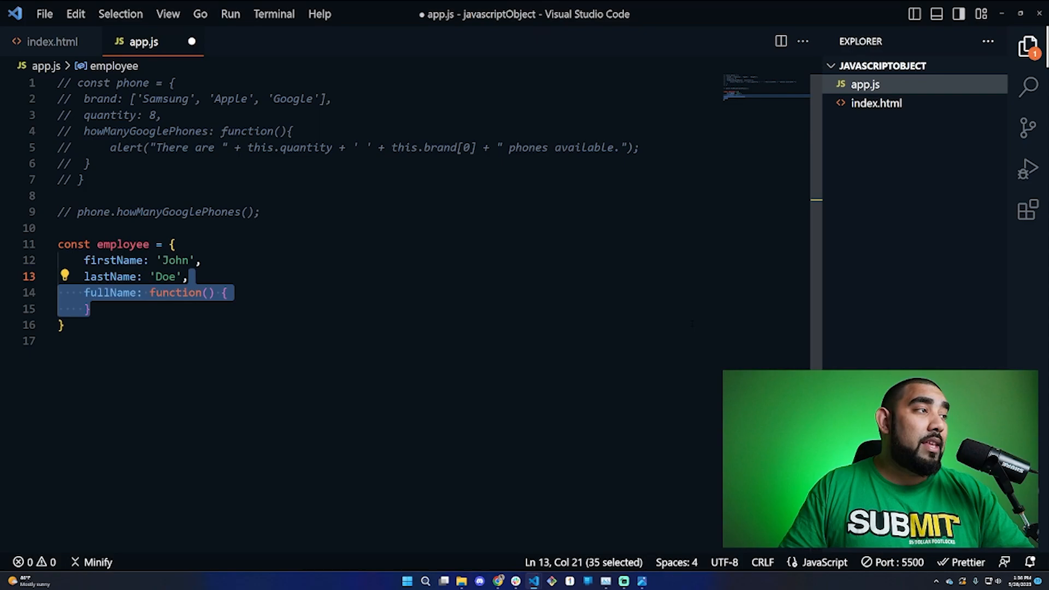
type("return this.firstName + ' ' + this.lastName;")
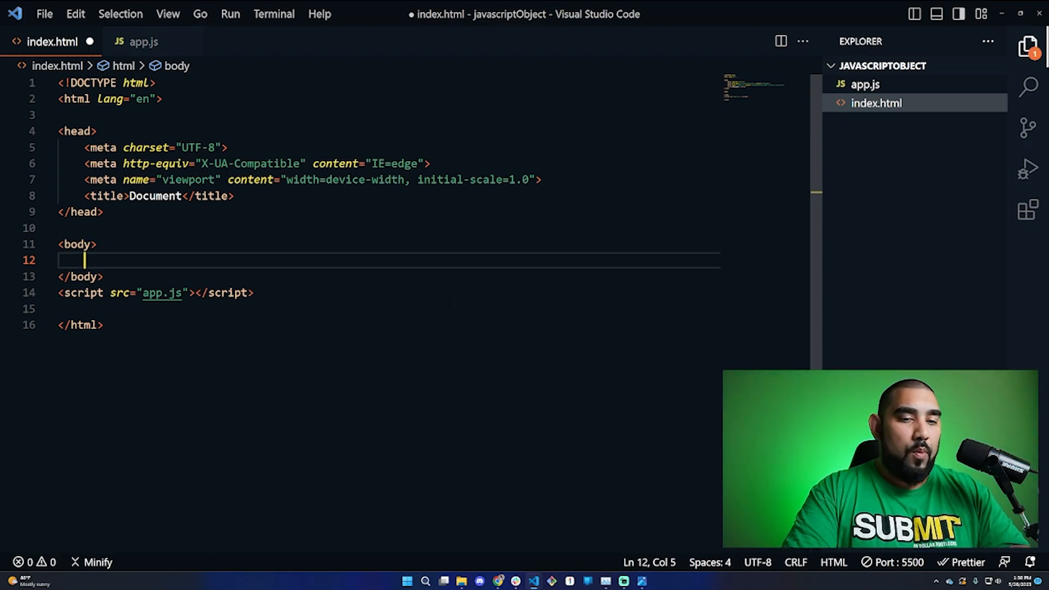
Add a paragraph with id employeeFullName to index.html and save it.
type("p#")
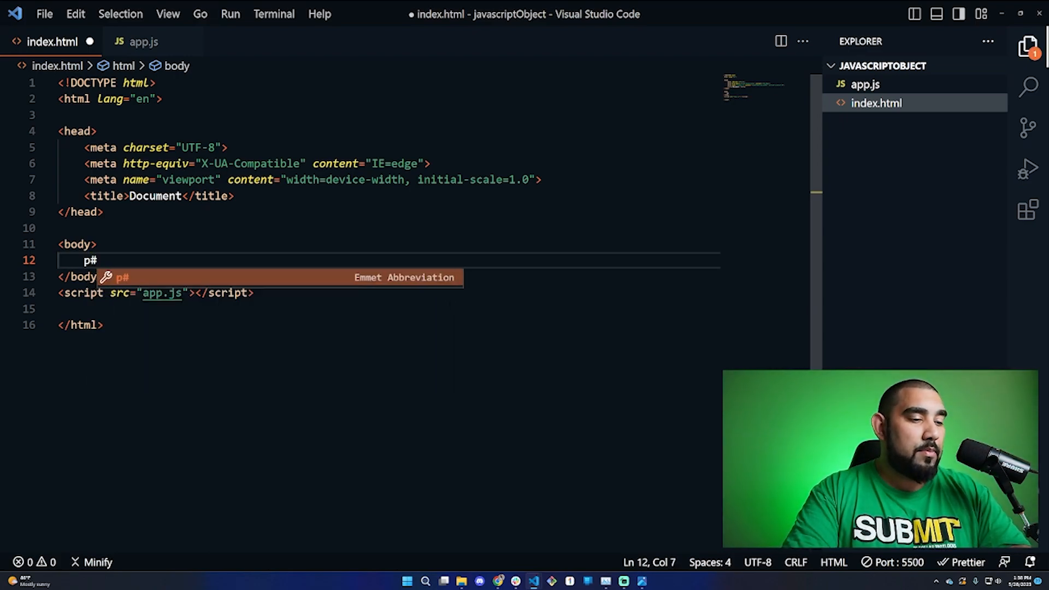
key("Tab")
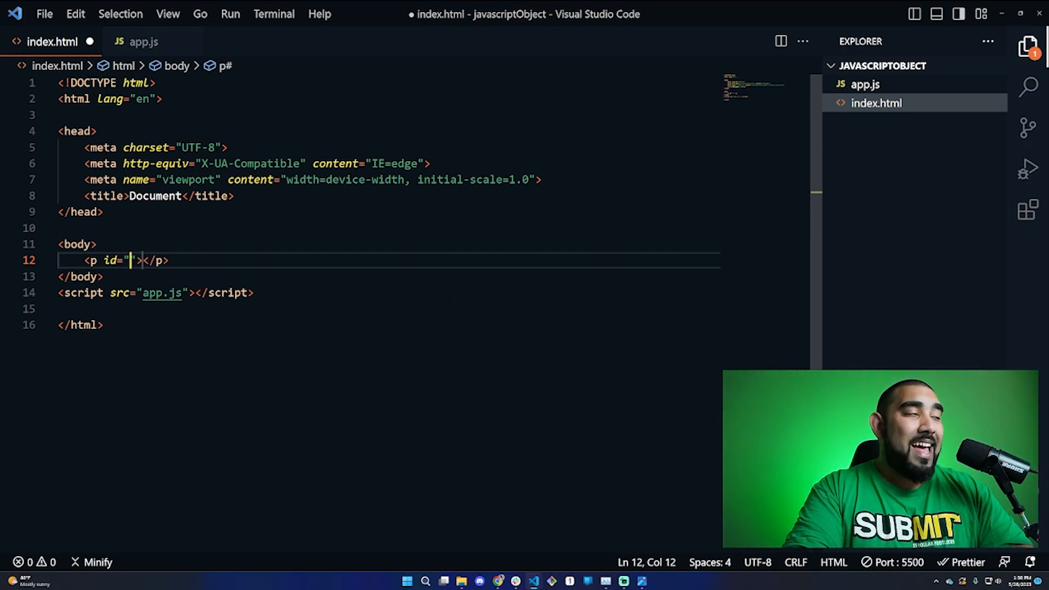
type("employeeFullName")
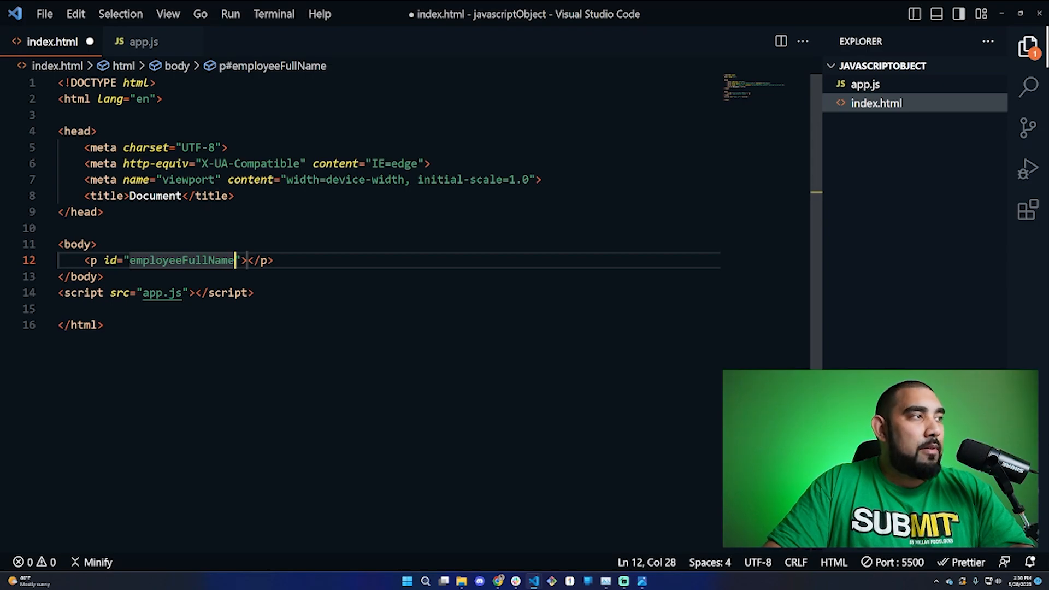
key("ctrl+s")
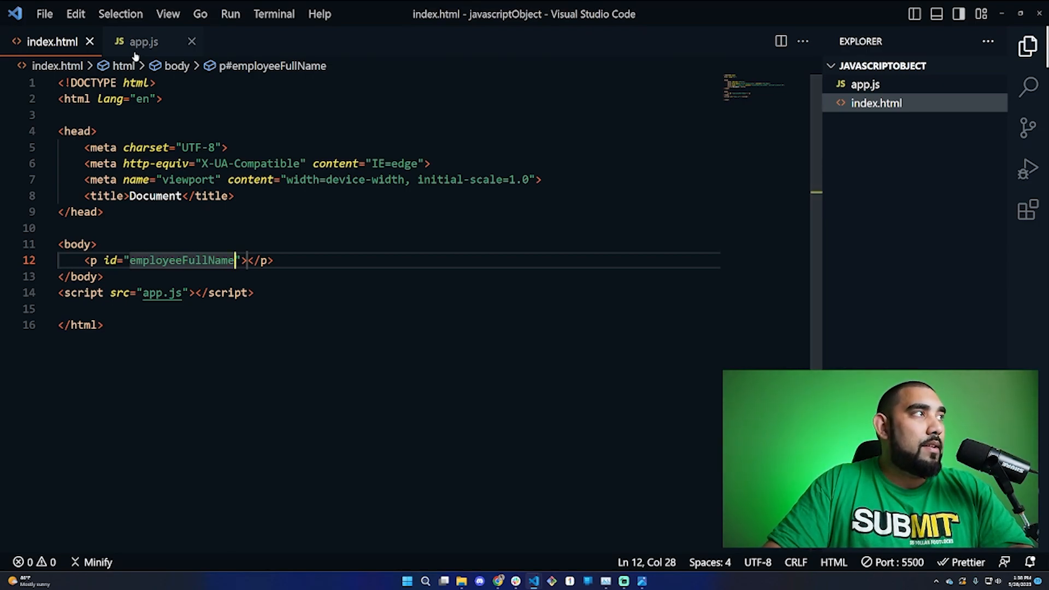
Set employeeFullName's innerHTML to employee.fullName() in app.js and view the page in the browser.
left_click(146, 42)
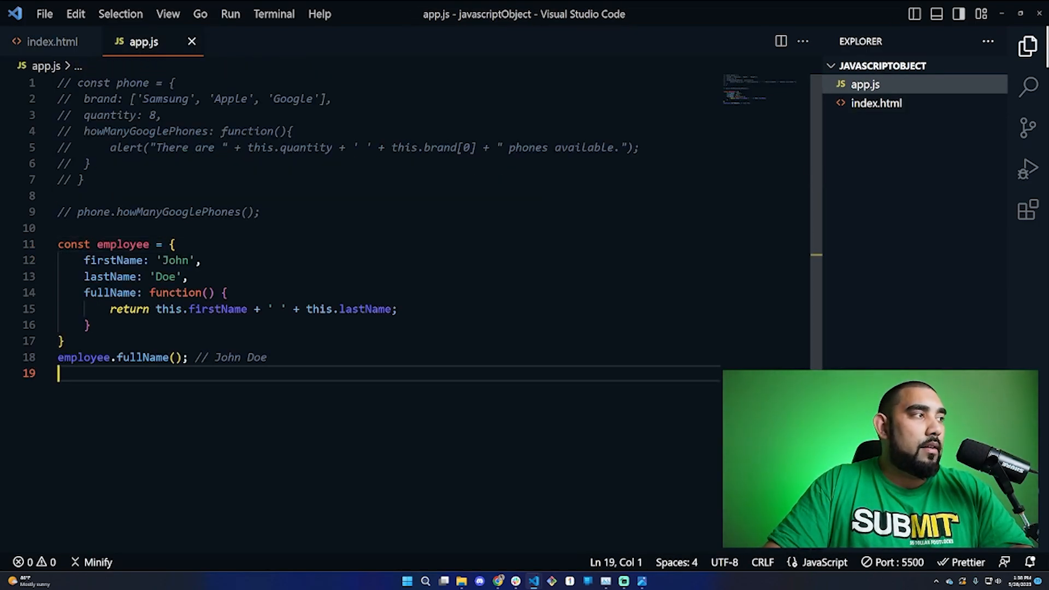
type("document.getElementById('employeeFullName').innerHTML = employee.fullName();")
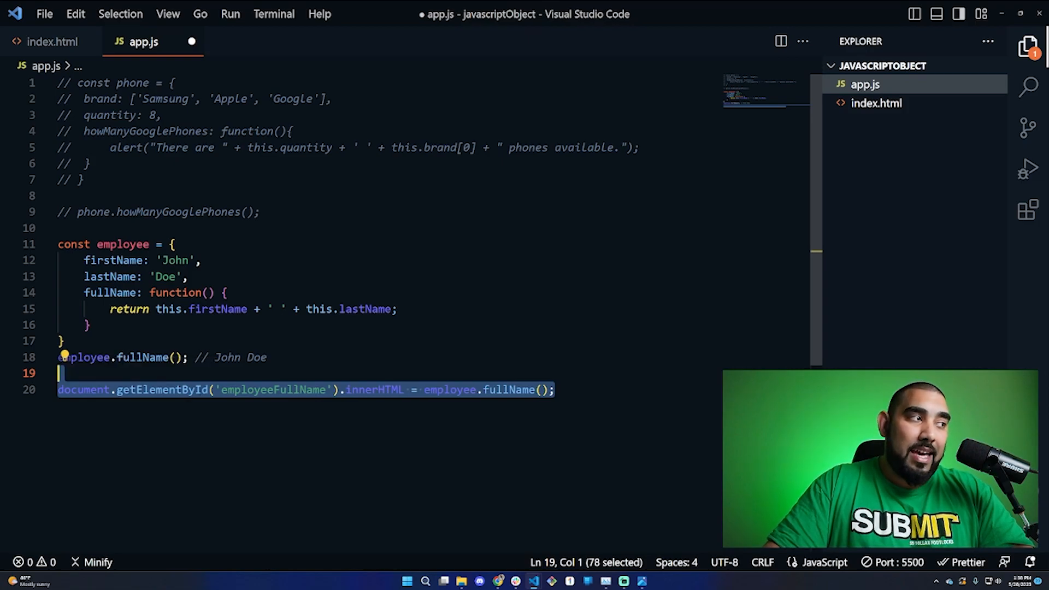
mouse_move(159, 390)
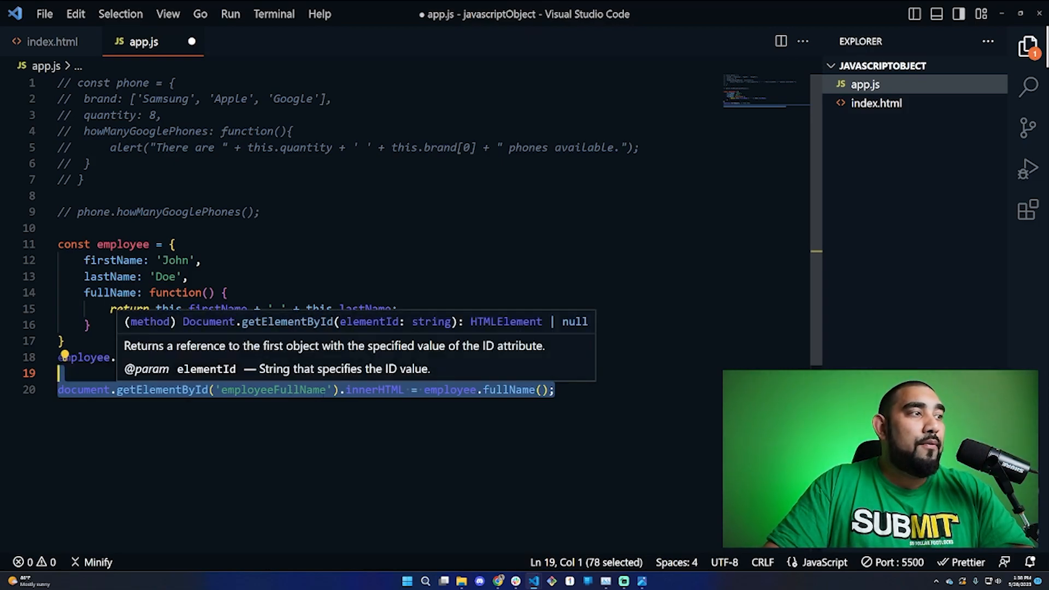
left_click(44, 43)
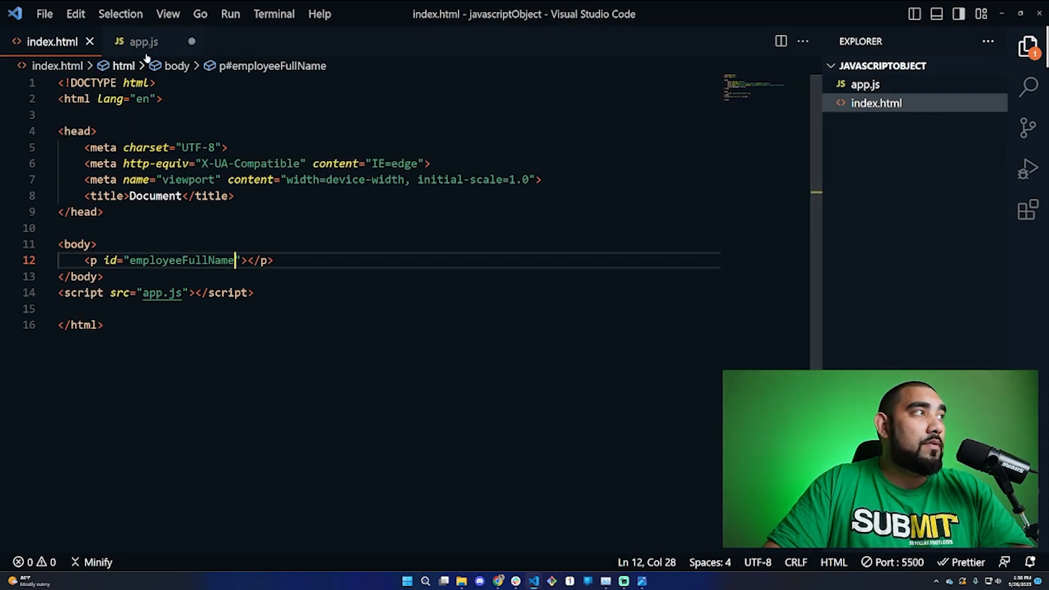
left_click(148, 42)
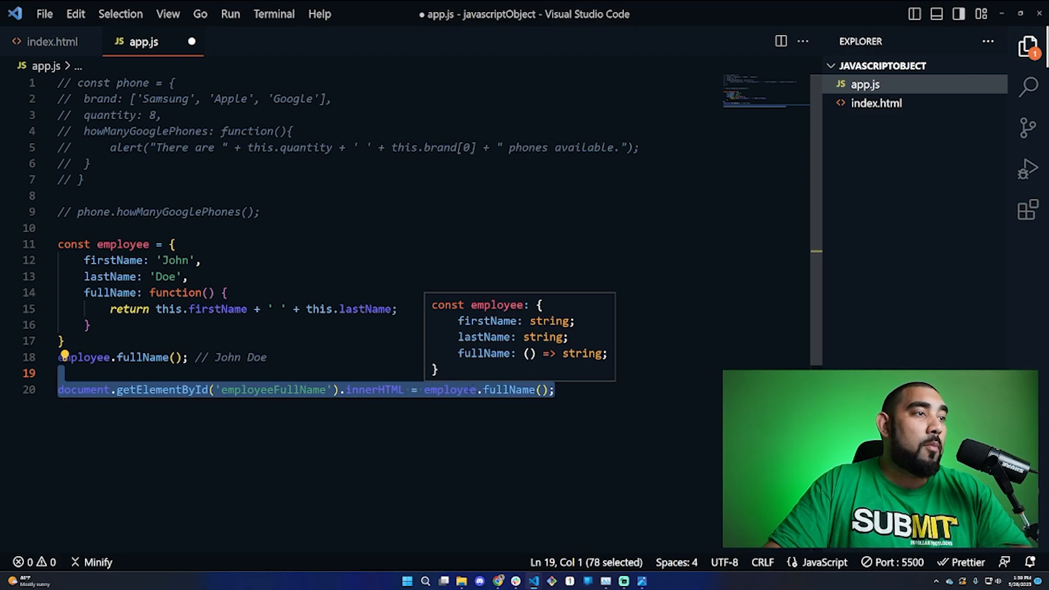
left_click(173, 244)
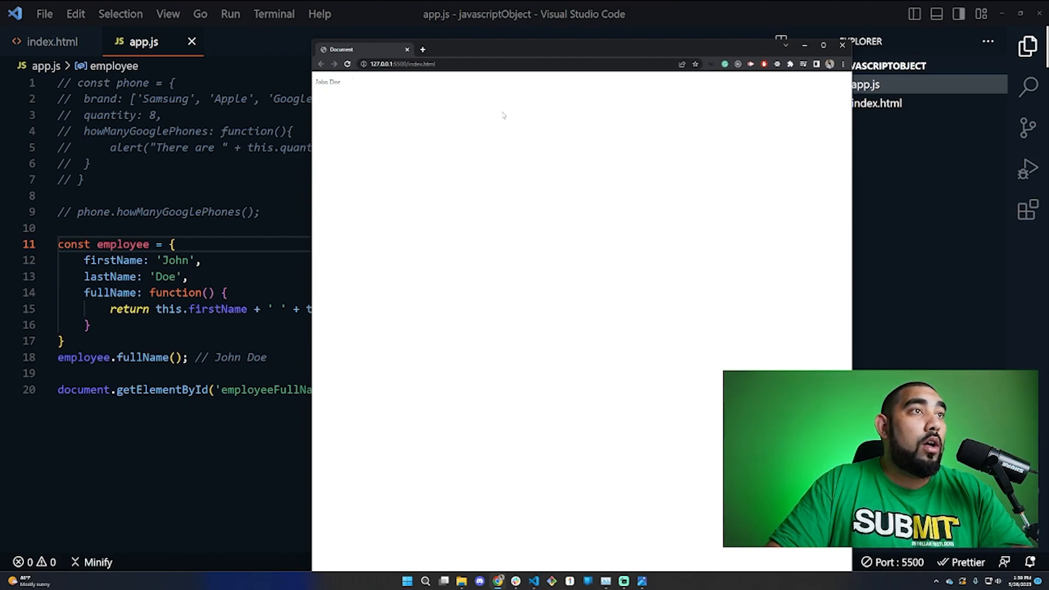
Select the John Doe text on the Chrome page to confirm the result.
double_click(326, 81)
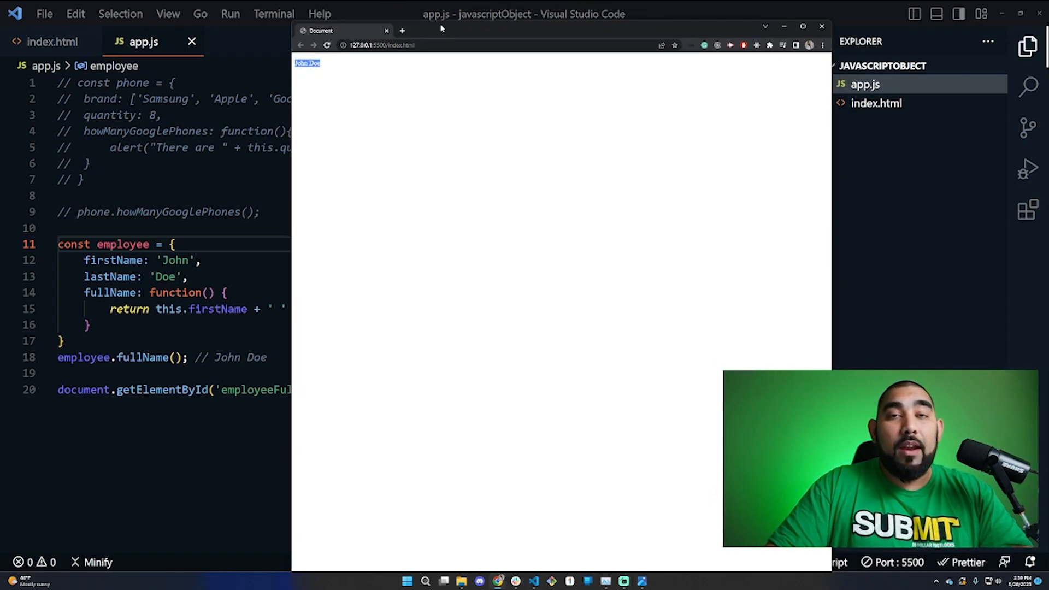
mouse_move(435, 30)
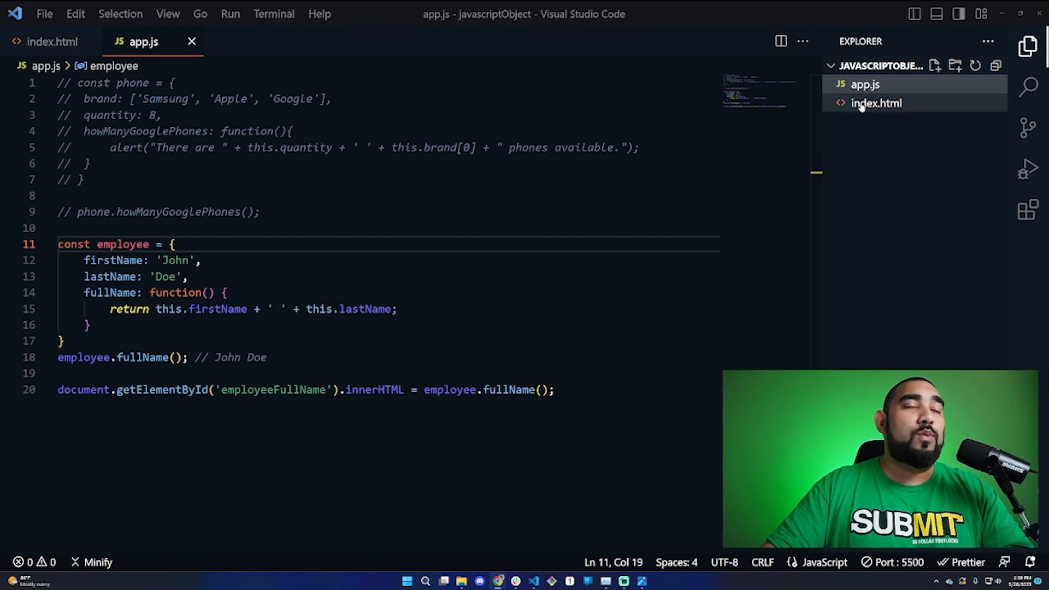
mouse_move(922, 108)
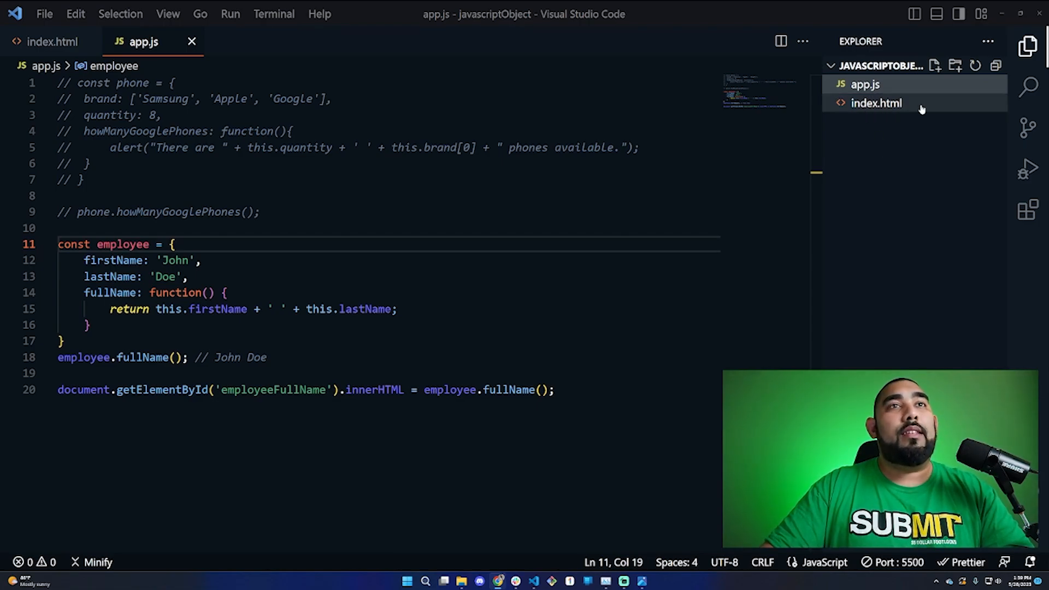